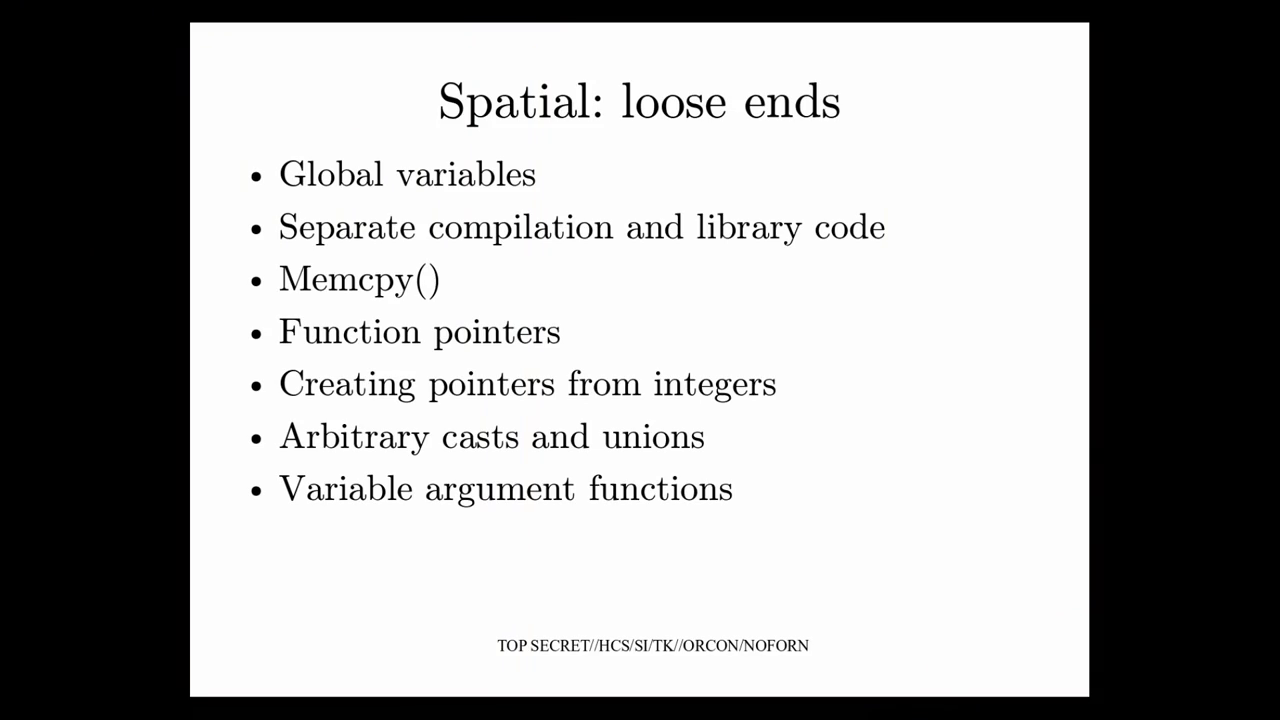
key("Right")
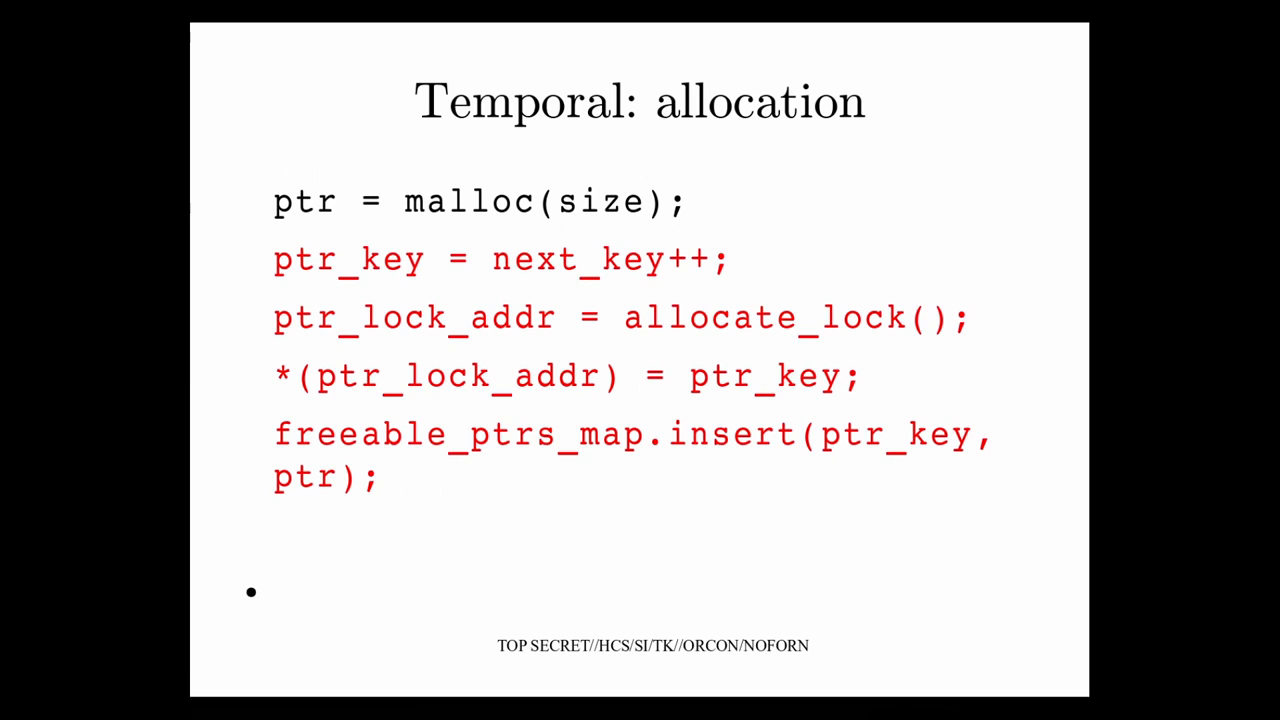